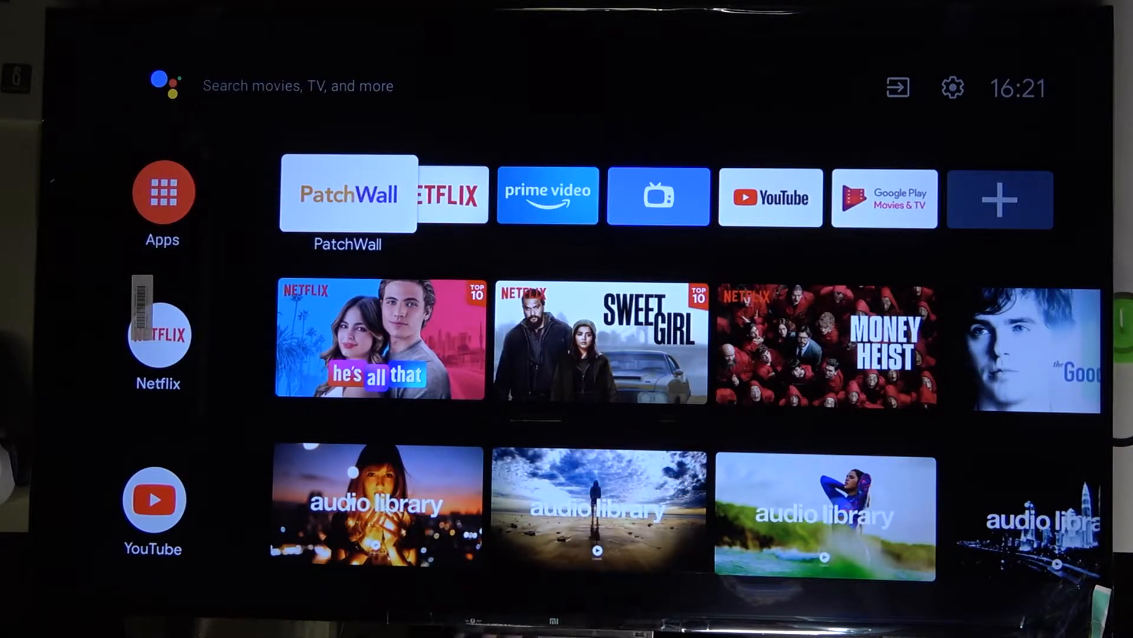
- Enter the Settings menu via the gear icon on the home screen
{"action": "left_click", "coordinate": [165, 85]}
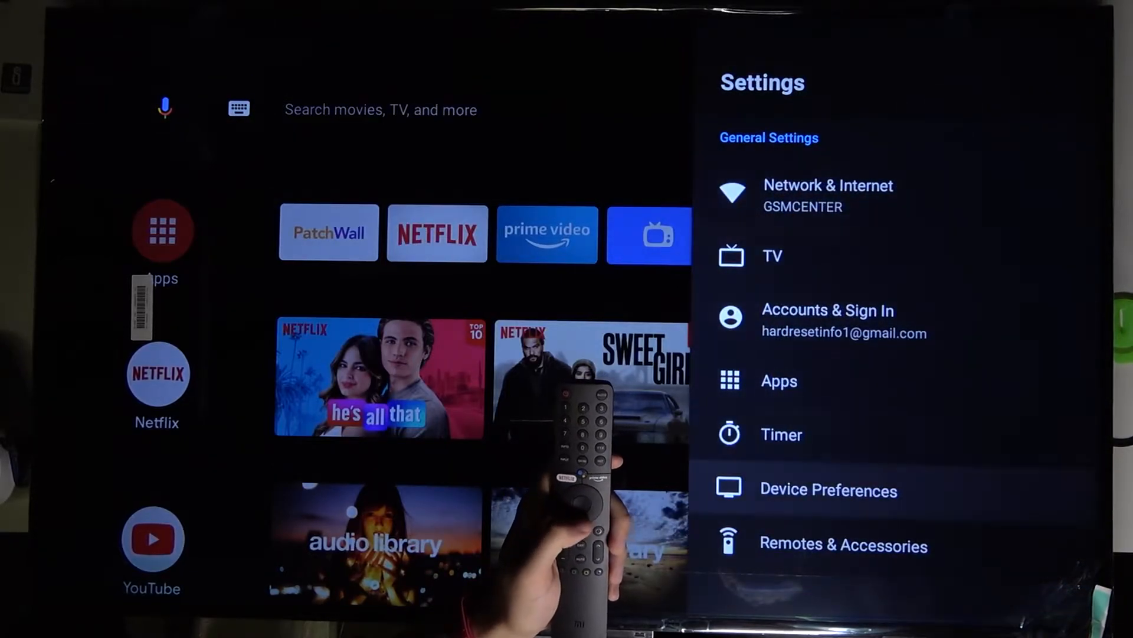
- In Remotes & Accessories, choose Add accessory to begin searching for Bluetooth devices
{"action": "left_click", "coordinate": [844, 544]}
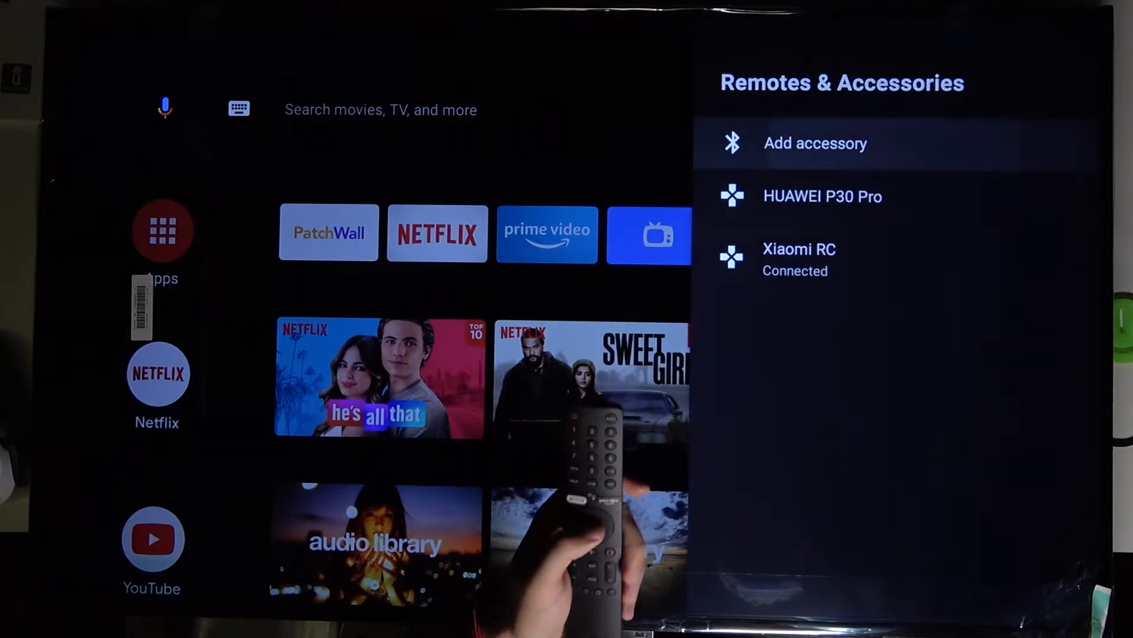
{"action": "left_click", "coordinate": [815, 143]}
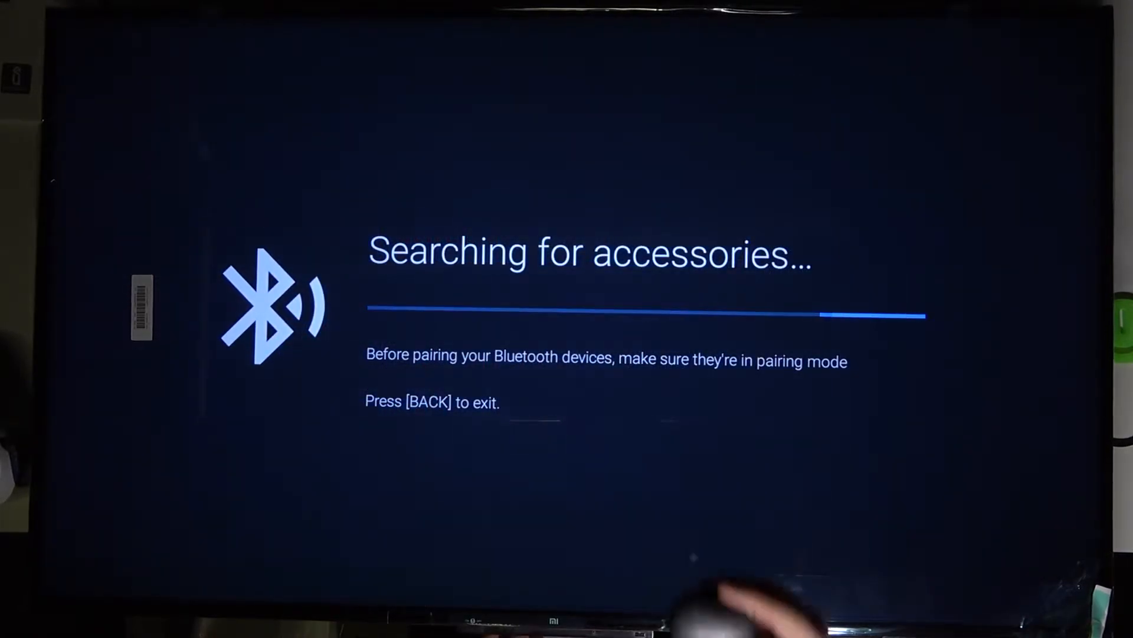